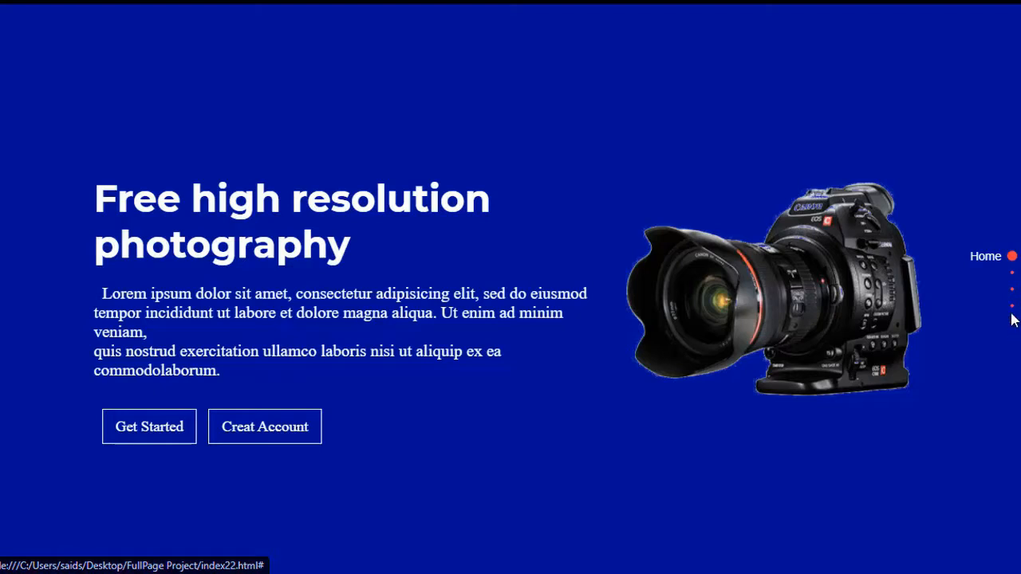
pyautogui.moveTo(1011, 274)
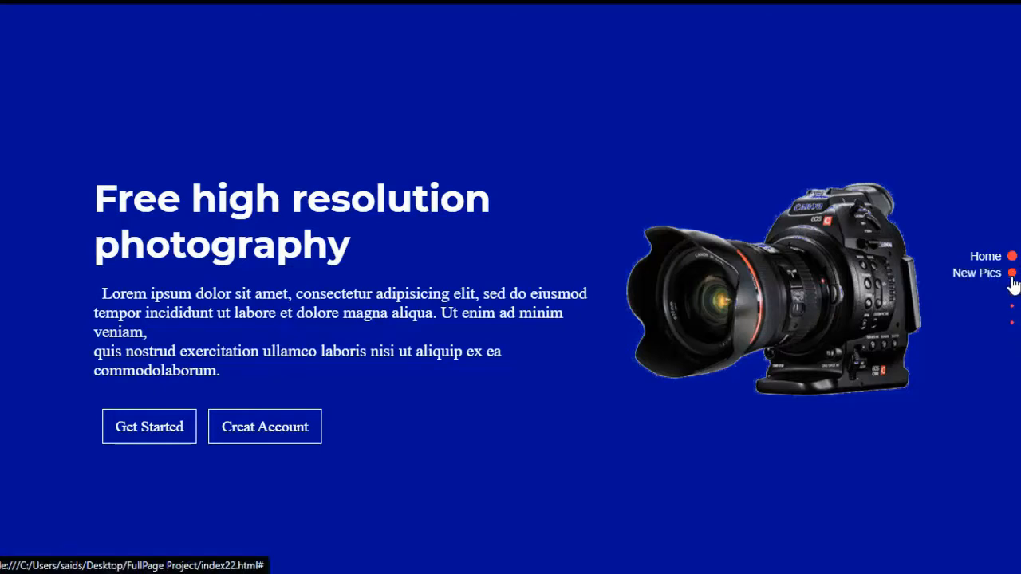
pyautogui.moveTo(1011, 322)
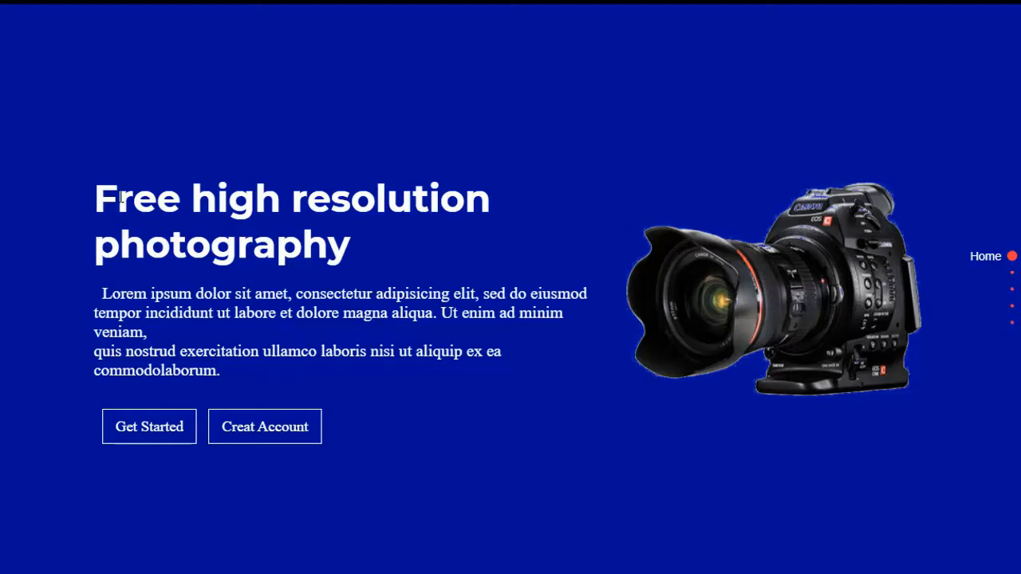
pyautogui.moveTo(89, 194)
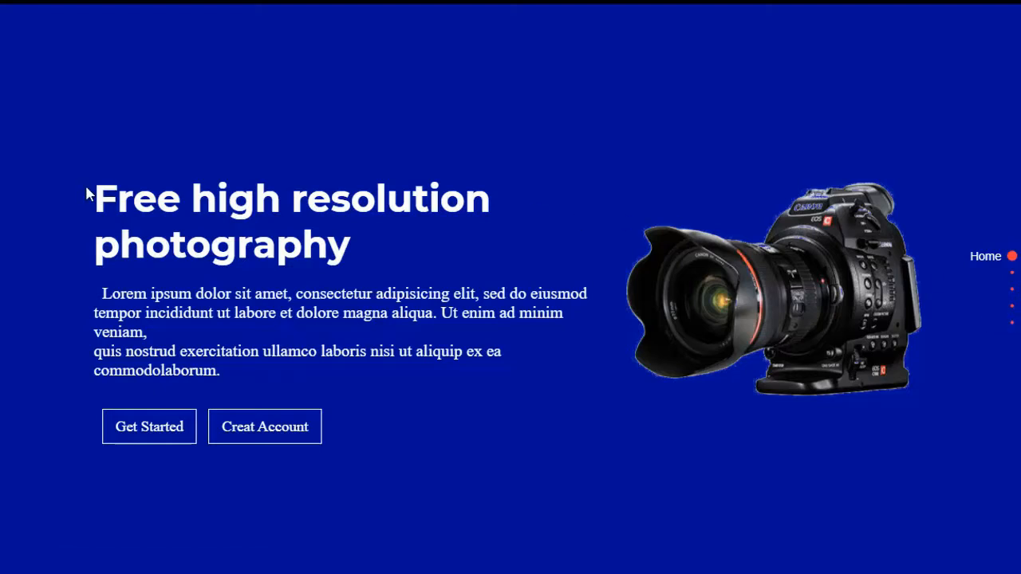
# Step: Select the 'Free high resolution photography' heading, then jump to another New Pics slide via its dot
pyautogui.moveTo(93, 191); pyautogui.dragTo(363, 294)
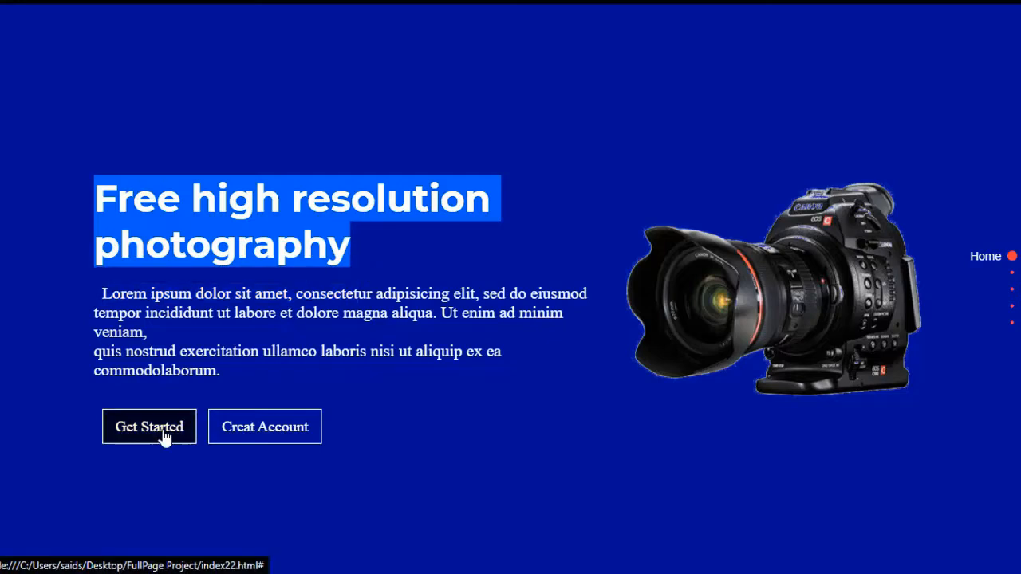
pyautogui.moveTo(382, 429)
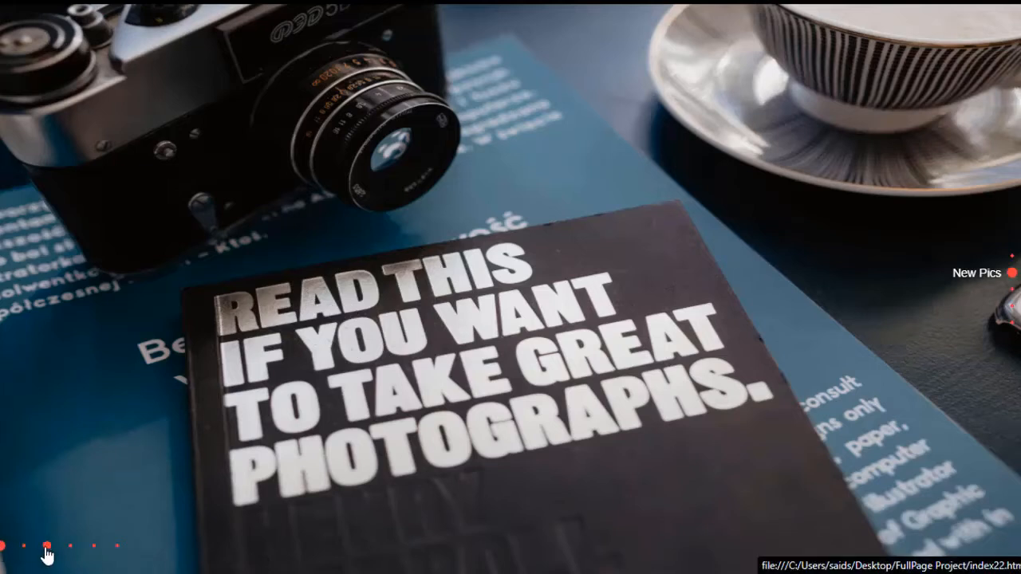
pyautogui.moveTo(99, 552)
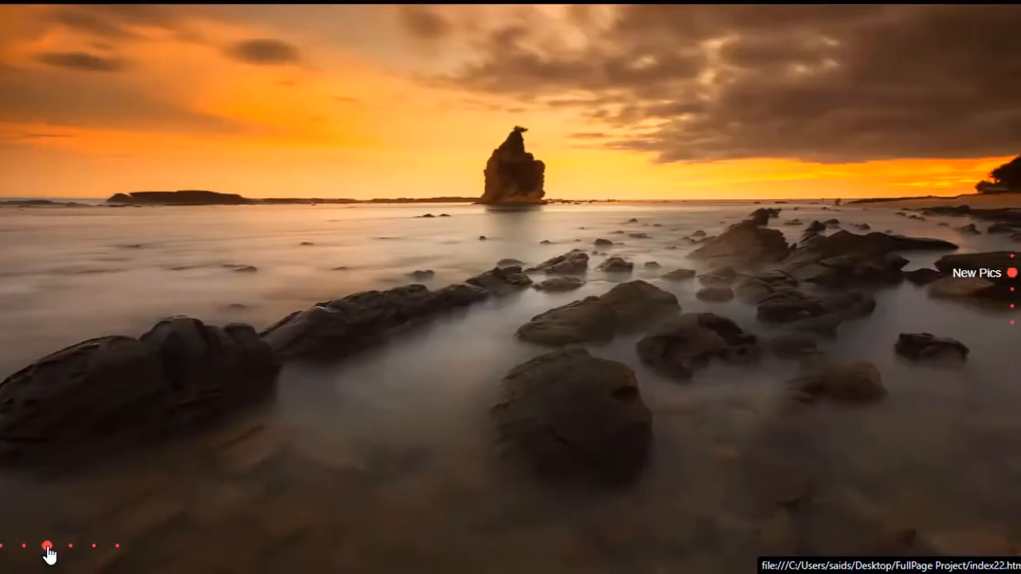
pyautogui.click(67, 544)
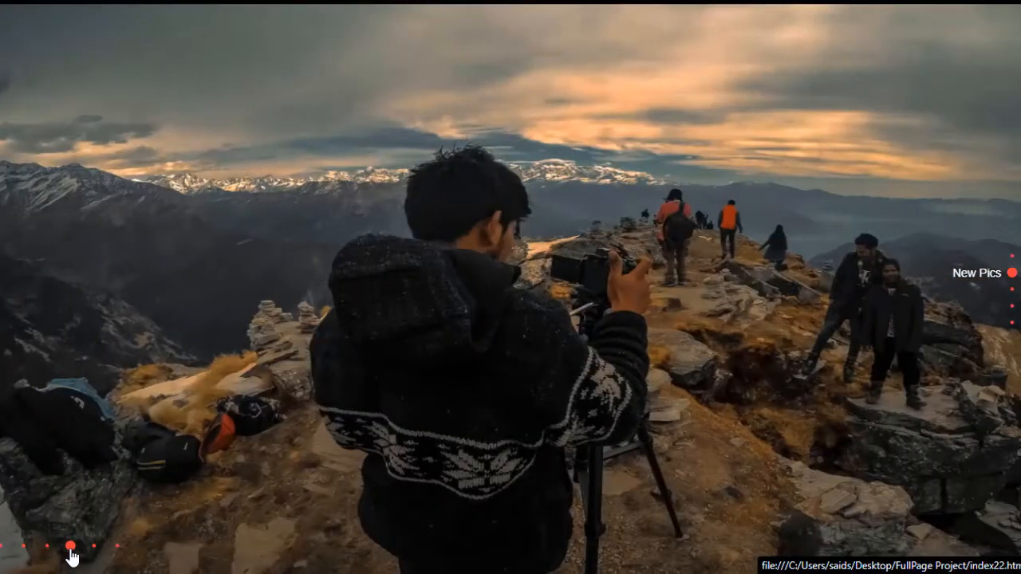
pyautogui.moveTo(94, 552)
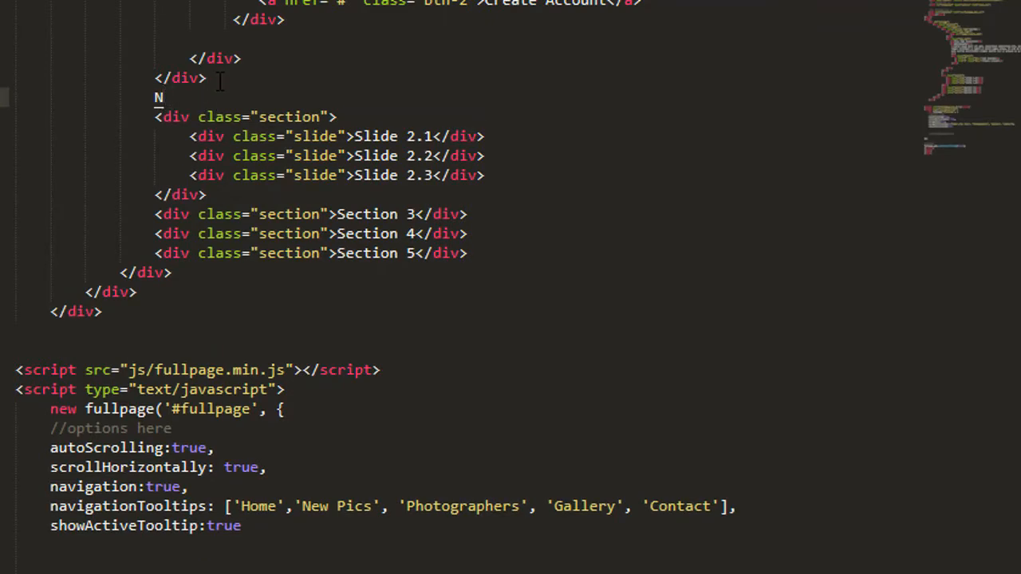
# Step: Comment the second section as New Pics and give it the class 'pic'
pyautogui.write('ew Pics -->')
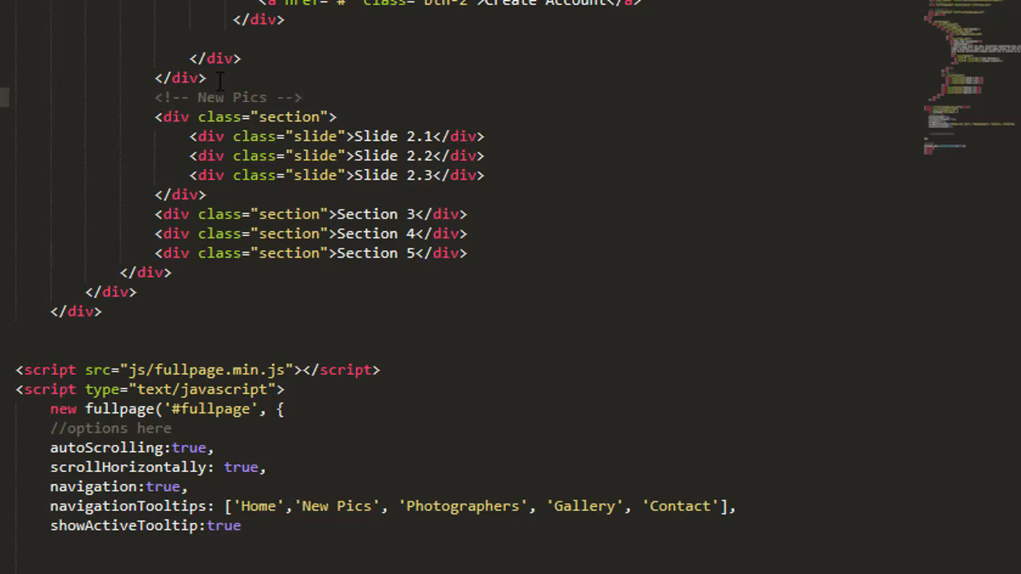
pyautogui.click(327, 116)
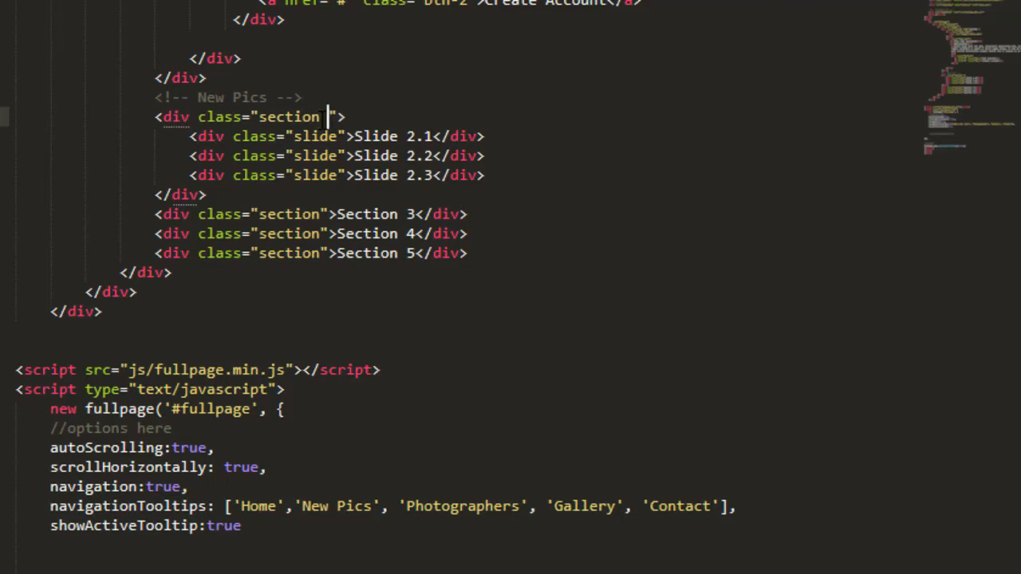
pyautogui.write('pic')
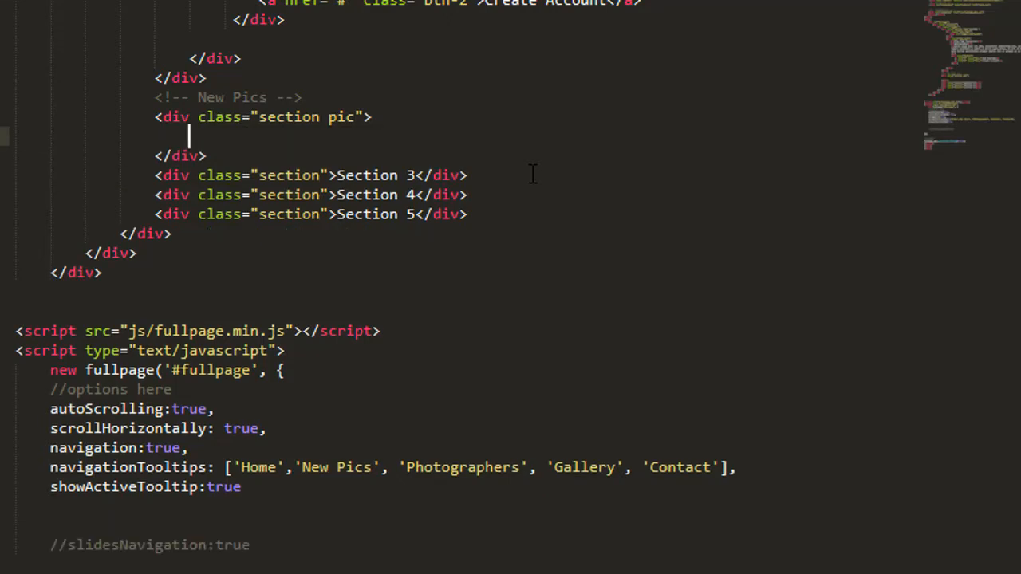
# Step: Fill the section with six slide divs each holding an empty img, via Emmet div*6.slide>img
pyautogui.write('div')
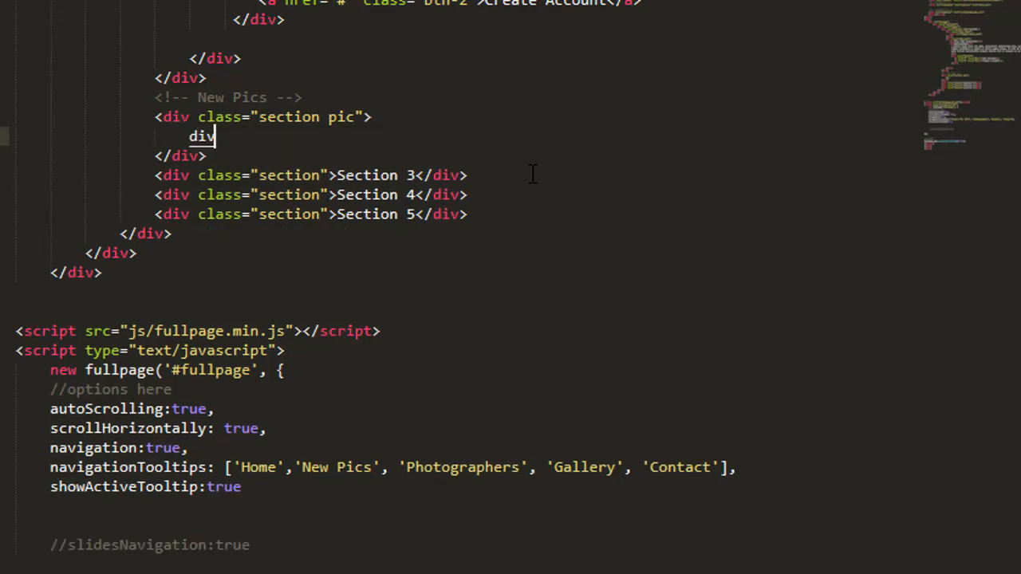
pyautogui.write('*6')
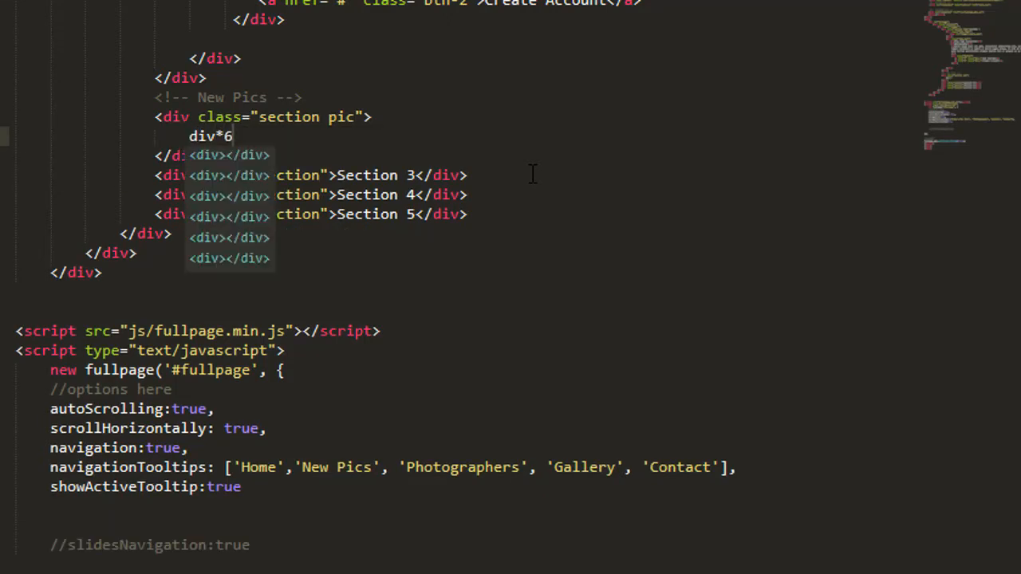
pyautogui.write('.slide>')
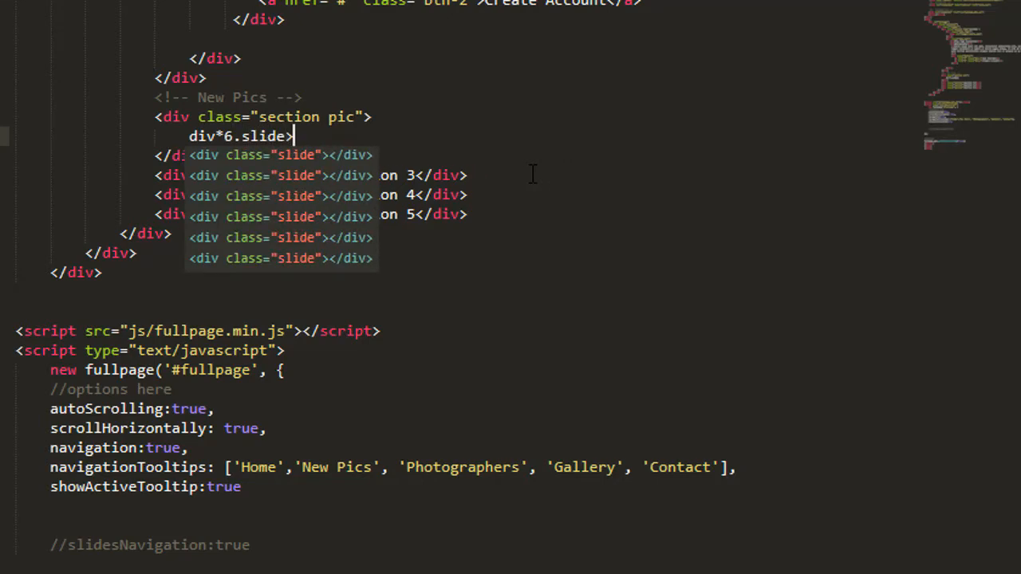
pyautogui.write('img')
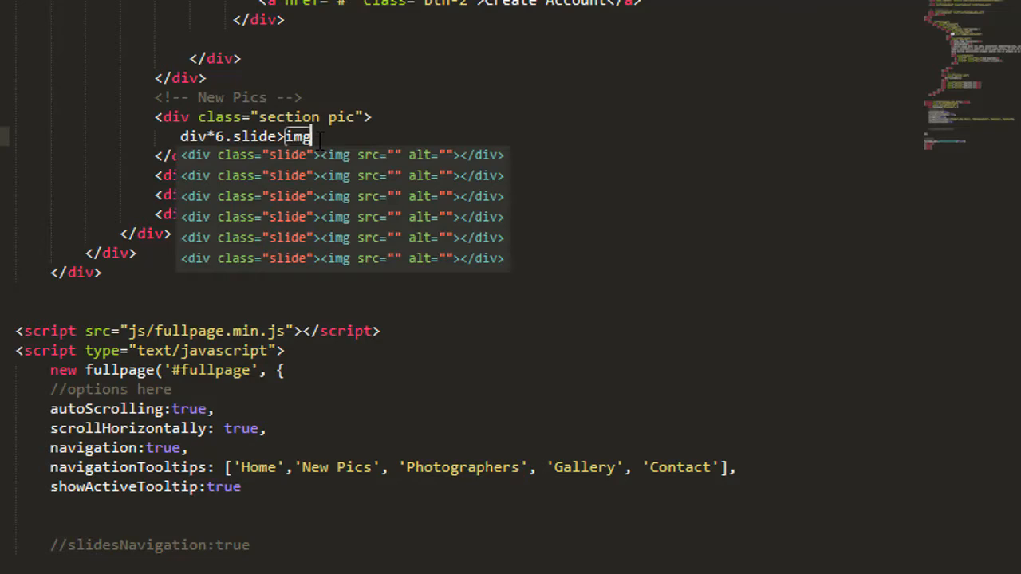
pyautogui.press('Tab')
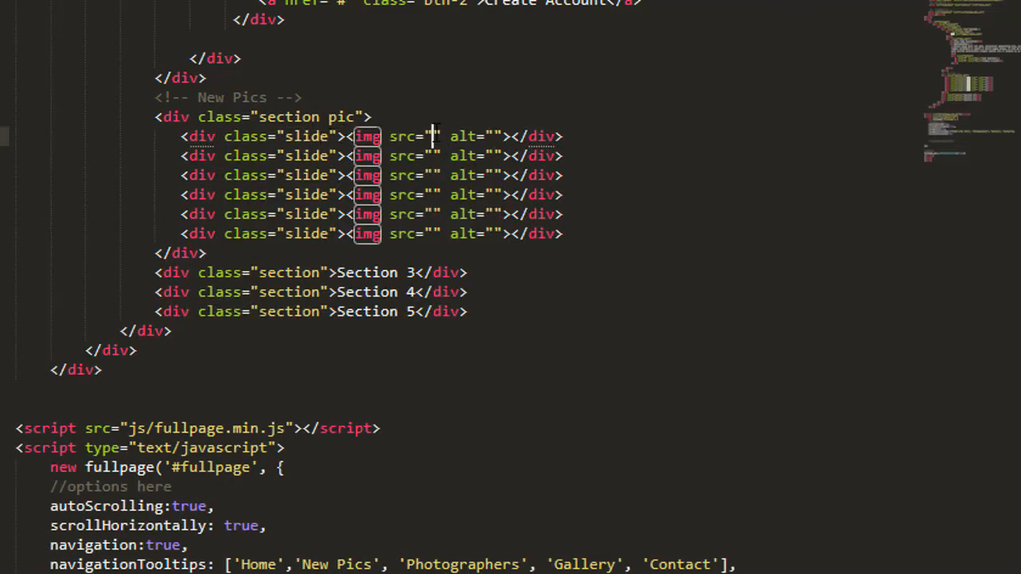
# Step: Set all six slide image sources to images/photo-19.jpg at once
pyautogui.write('images/photo-')
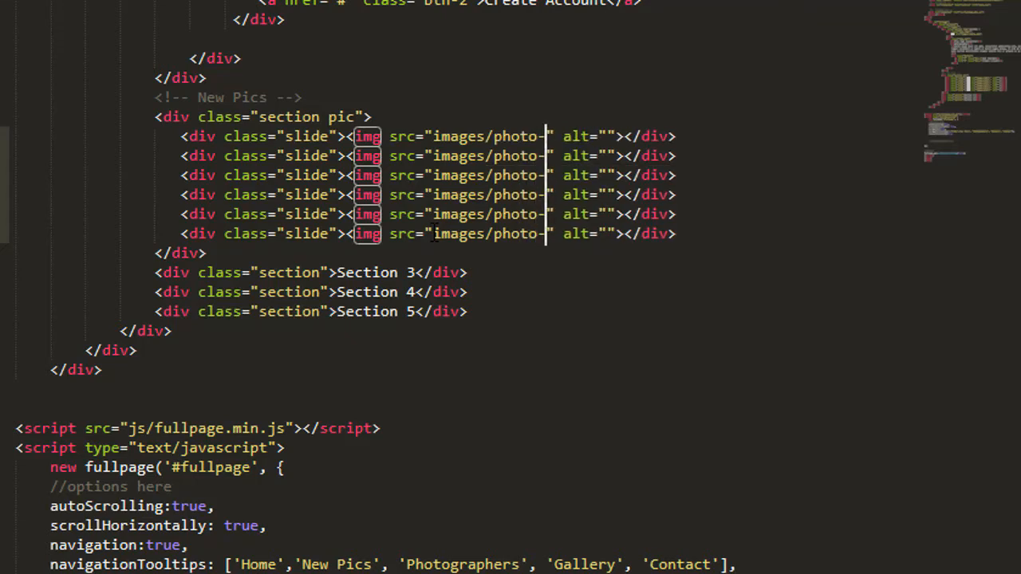
pyautogui.write('19')
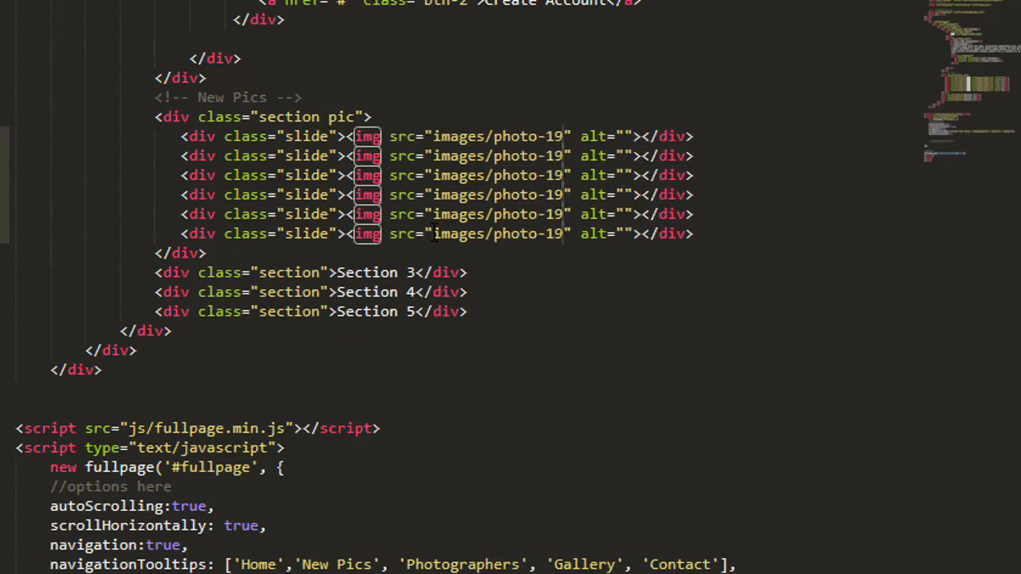
pyautogui.write('.jpg')
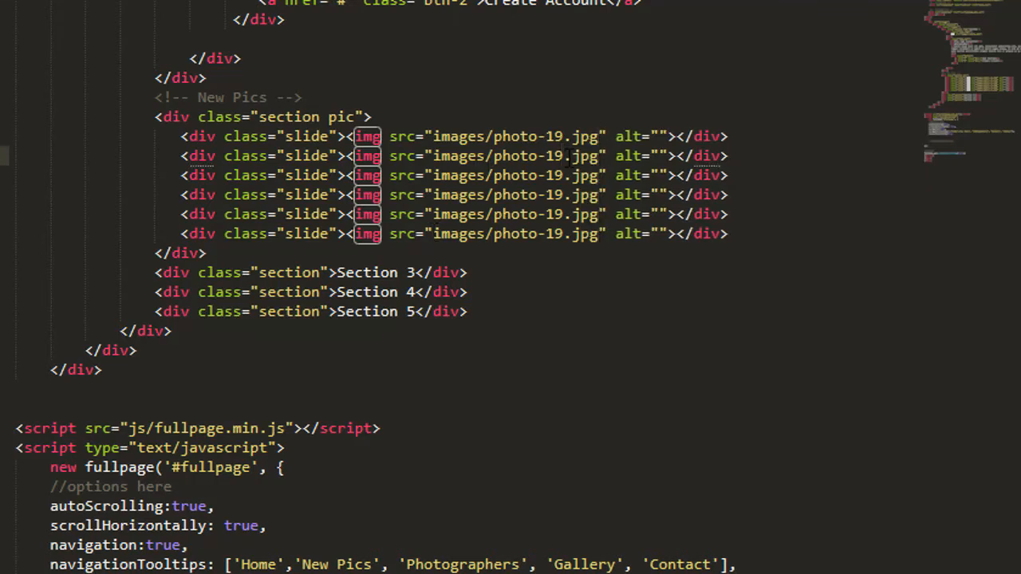
pyautogui.click(561, 157)
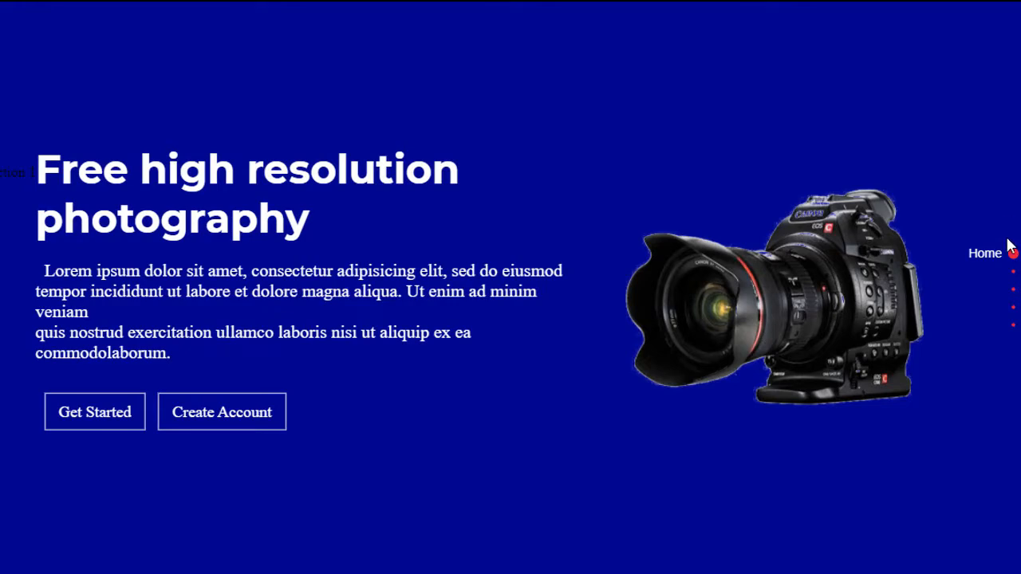
# Step: Go to the New Pics section to view the horizontal photo slider
pyautogui.click(1014, 271)
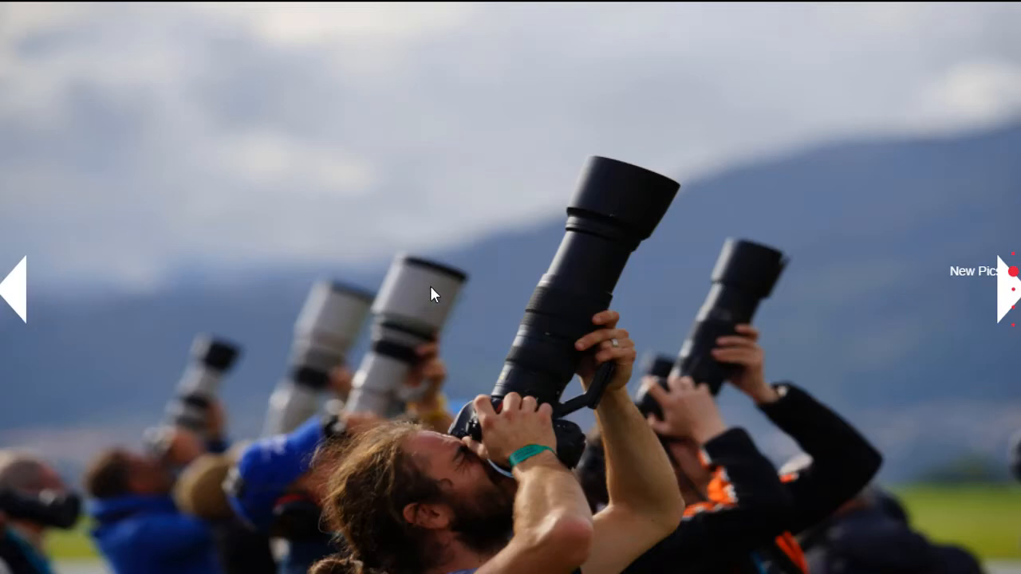
pyautogui.moveTo(989, 265)
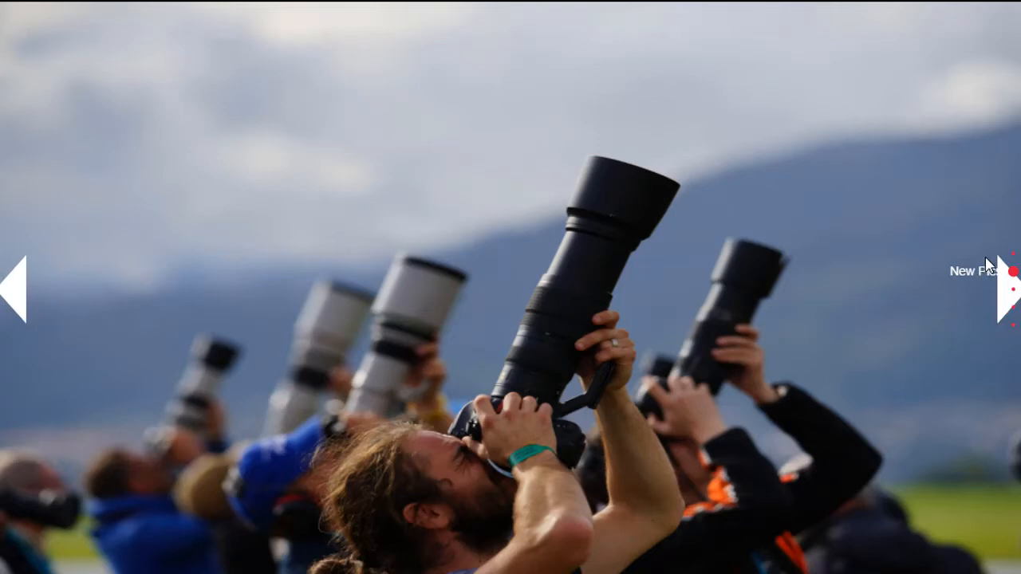
pyautogui.moveTo(19, 301)
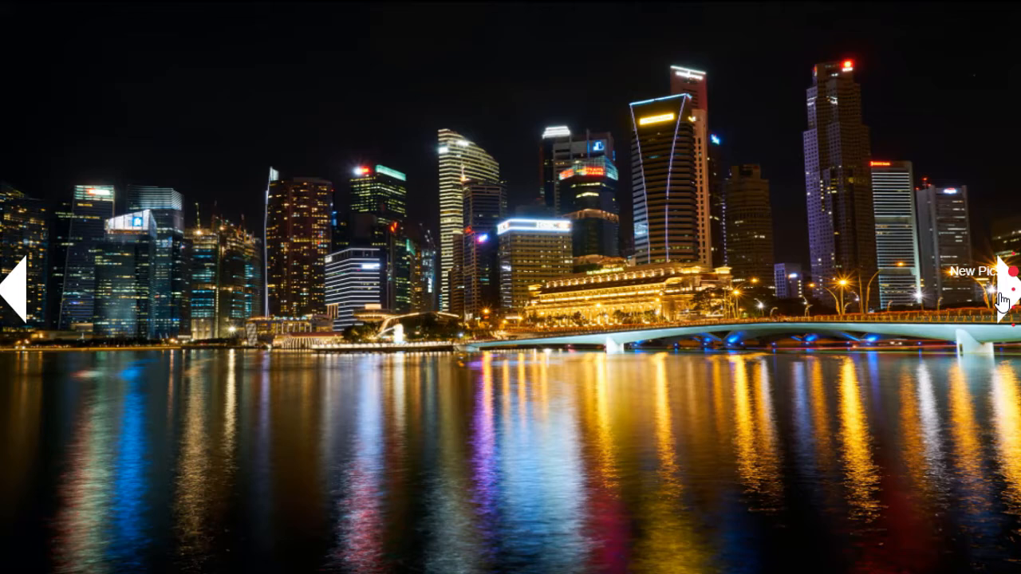
pyautogui.moveTo(995, 306)
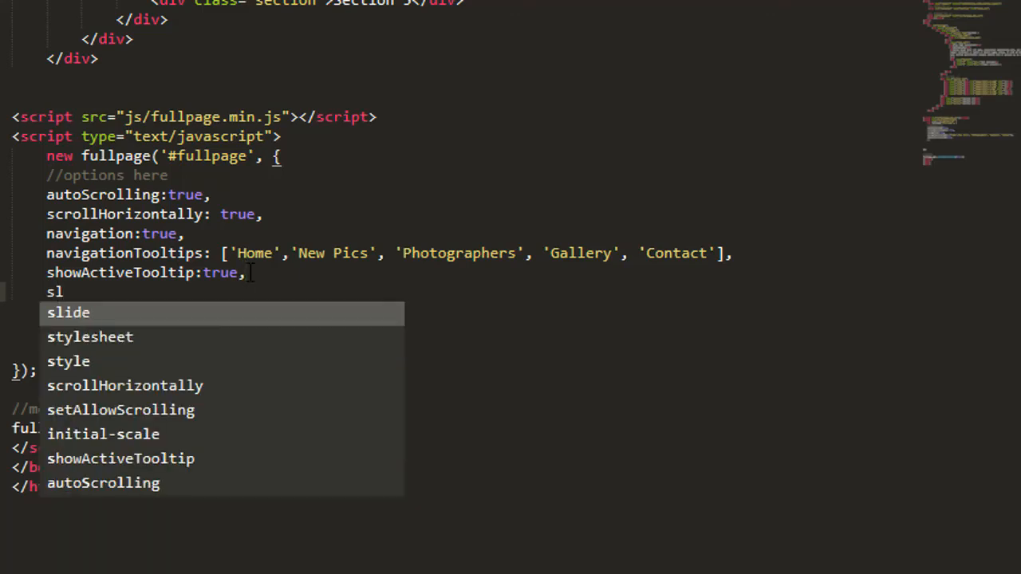
# Step: Add slidesNavigation:true to the fullpage options
pyautogui.write('ides')
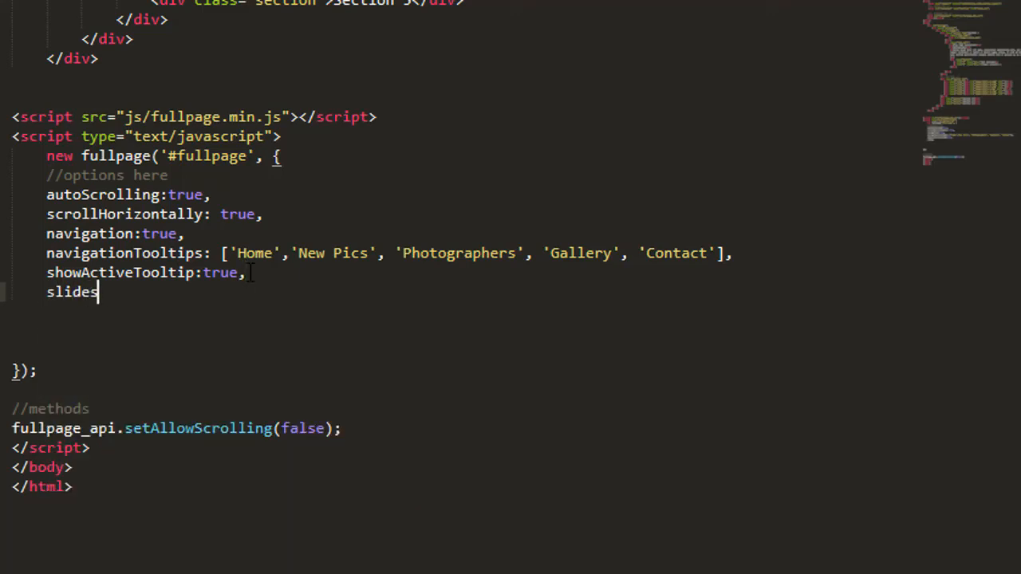
pyautogui.write('Navigation')
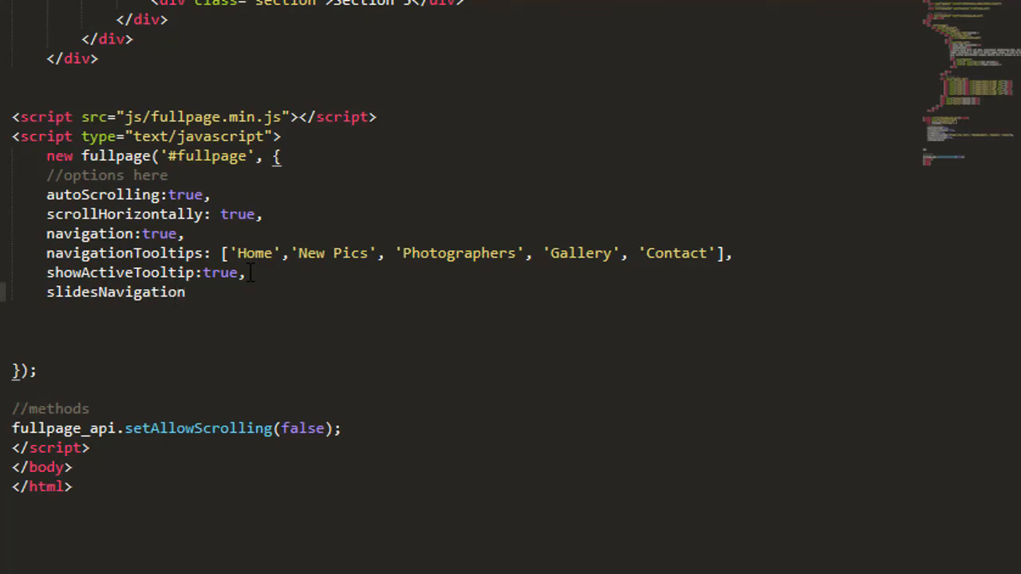
pyautogui.write(':')
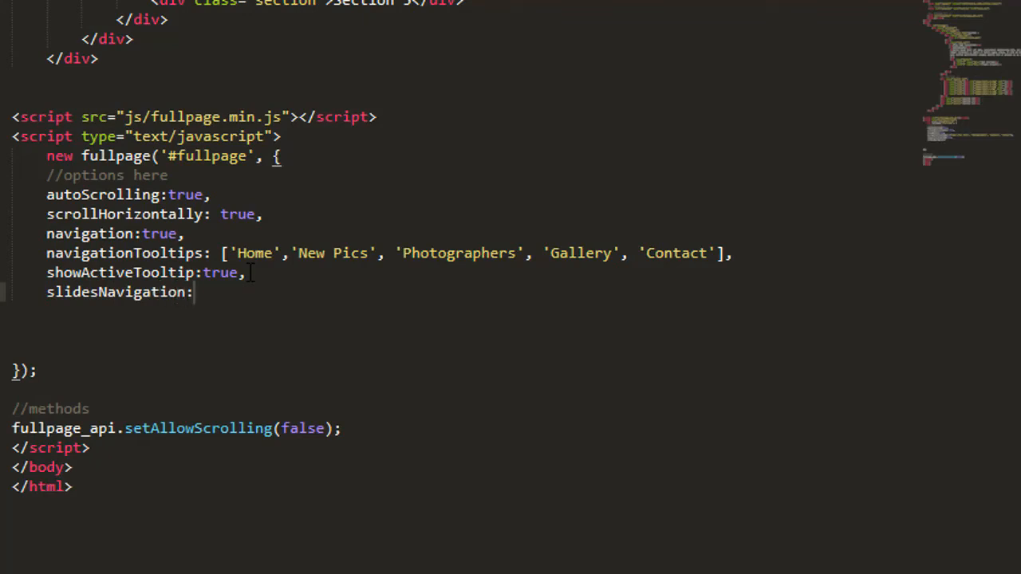
pyautogui.write('true,')
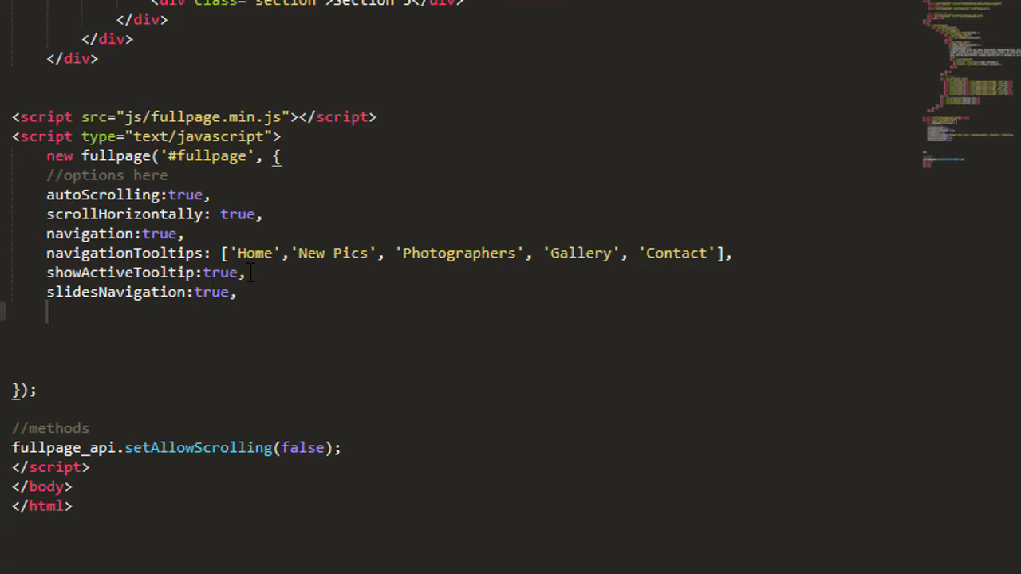
# Step: Start a controlArrows:false option on the next line
pyautogui.write('con')
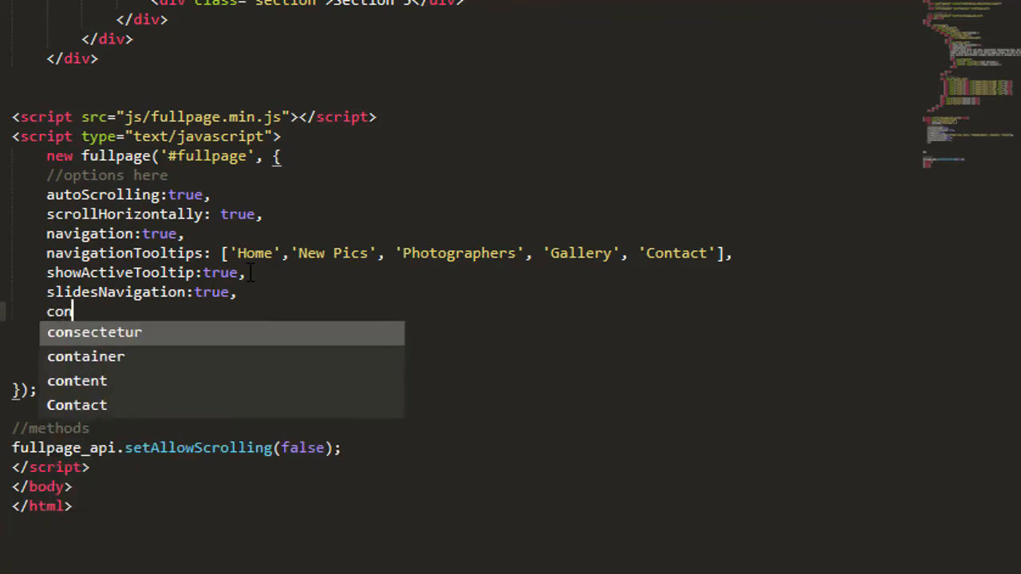
pyautogui.write('trol')
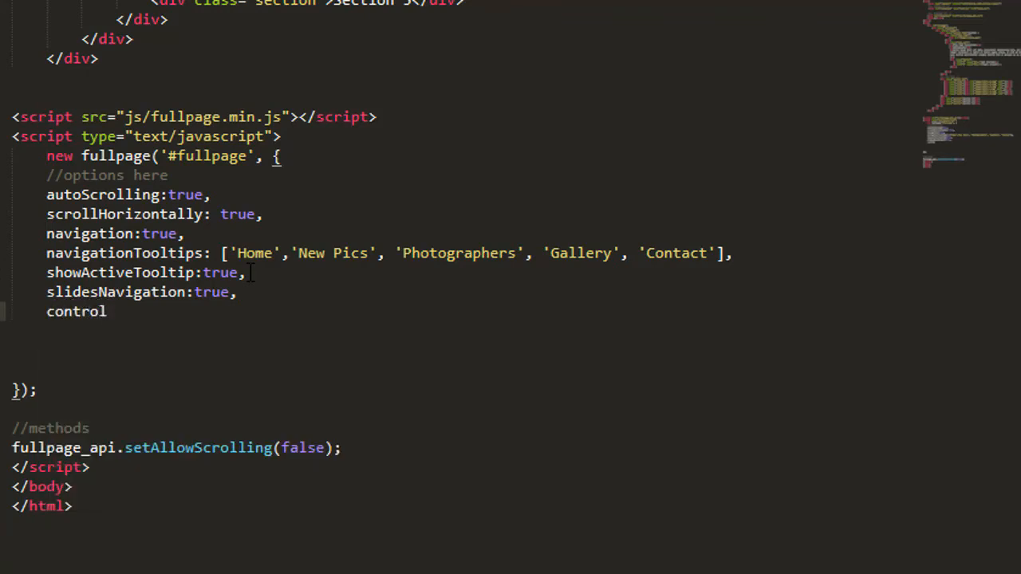
pyautogui.write('A')
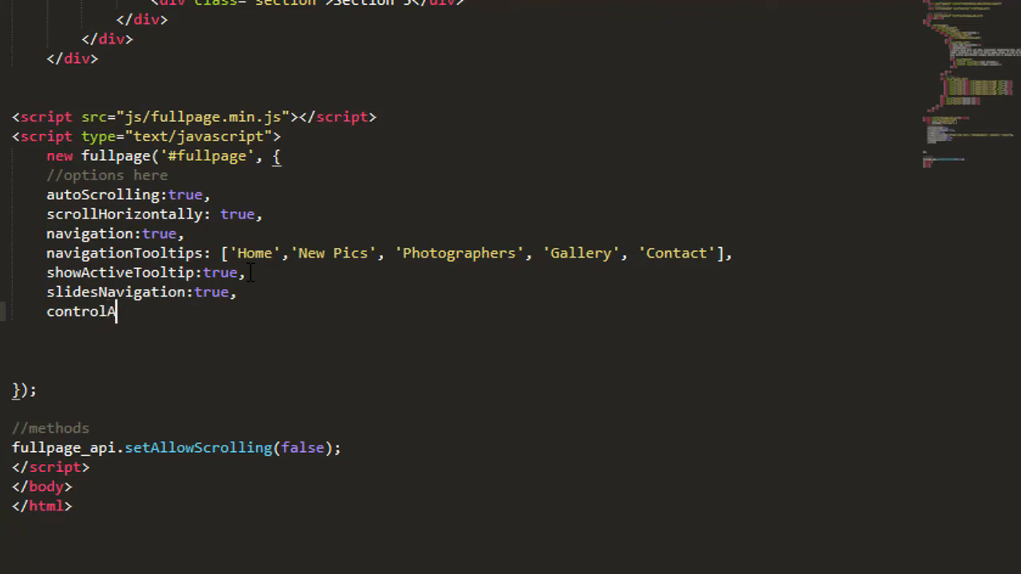
pyautogui.write('rrows')
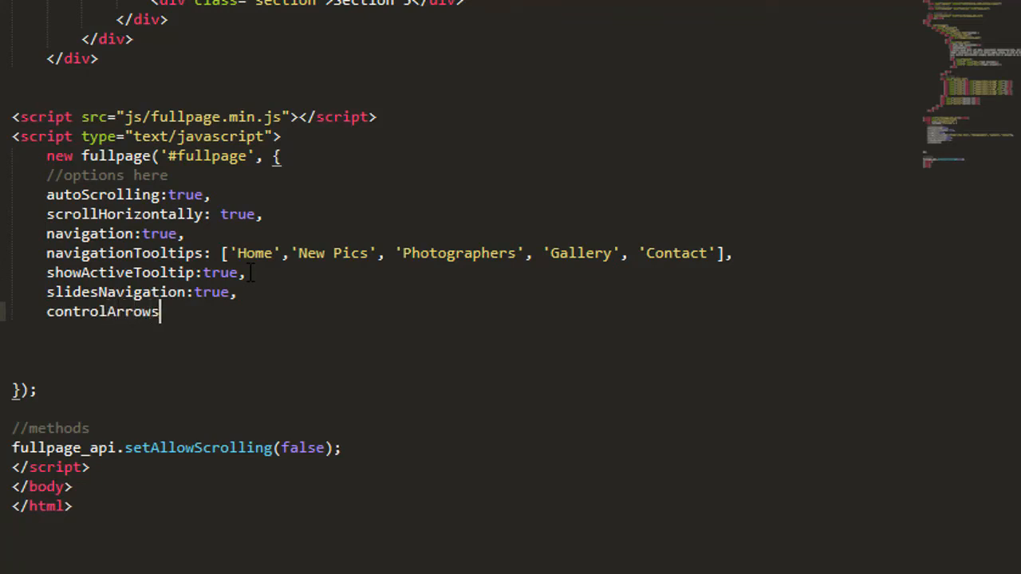
pyautogui.write(':fa')
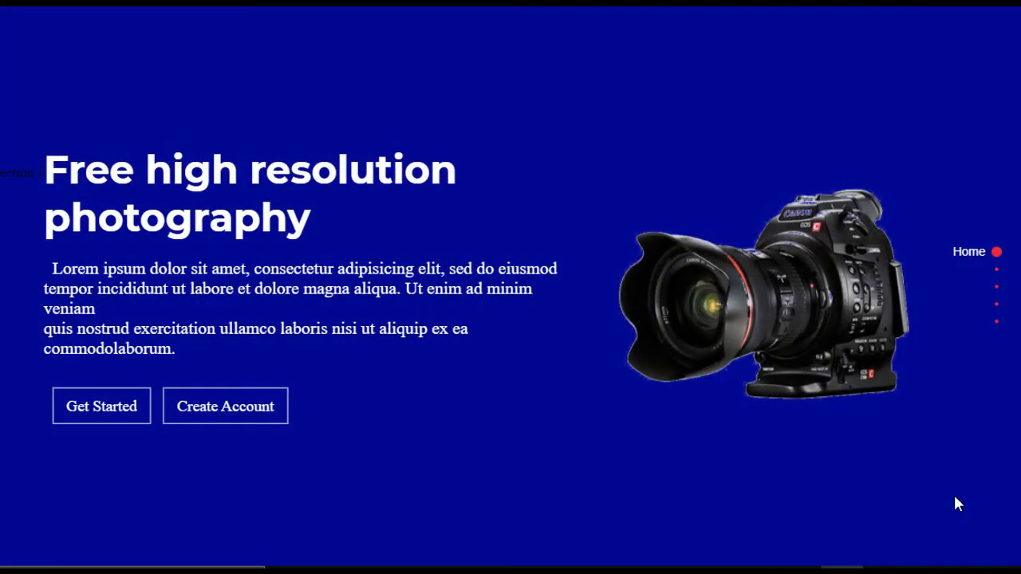
pyautogui.moveTo(960, 354)
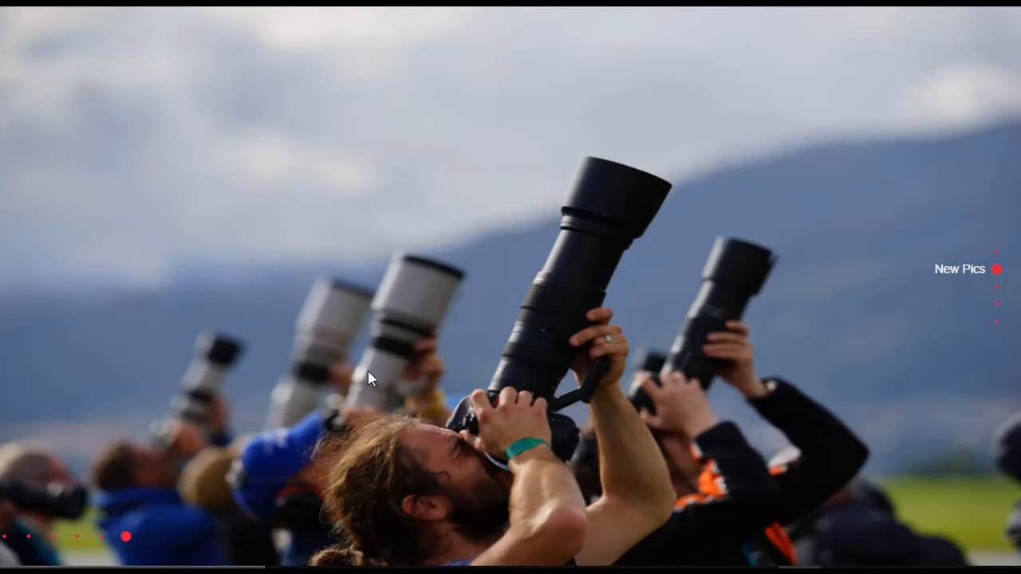
pyautogui.moveTo(97, 410)
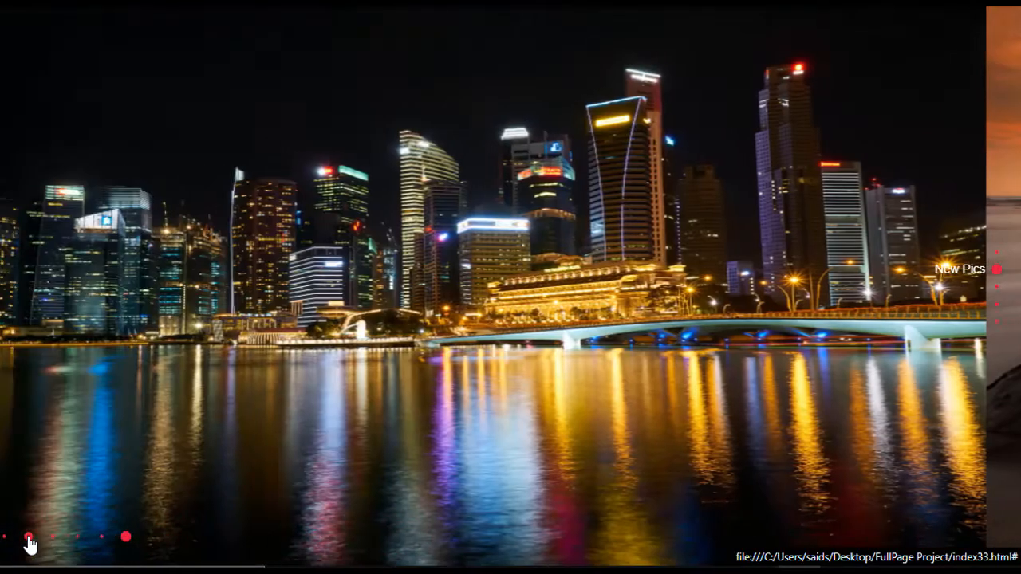
# Step: Jump to another New Pics slide using the bottom-left navigation dots
pyautogui.click(6, 536)
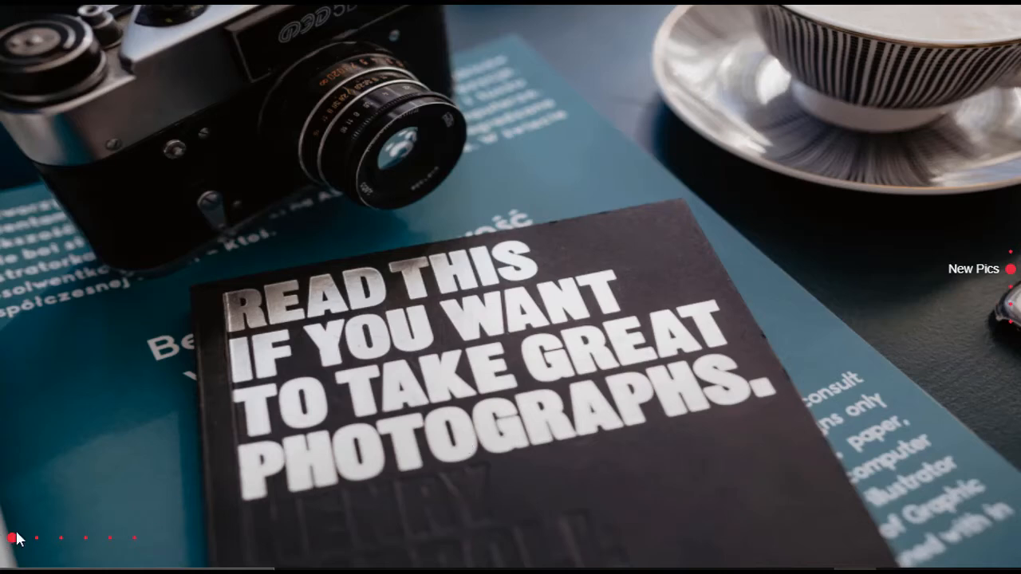
# Step: Inspect the slide image in Chrome's developer tools to find the fp-slidesNav fp-bottom element
pyautogui.rightClick(495, 383)
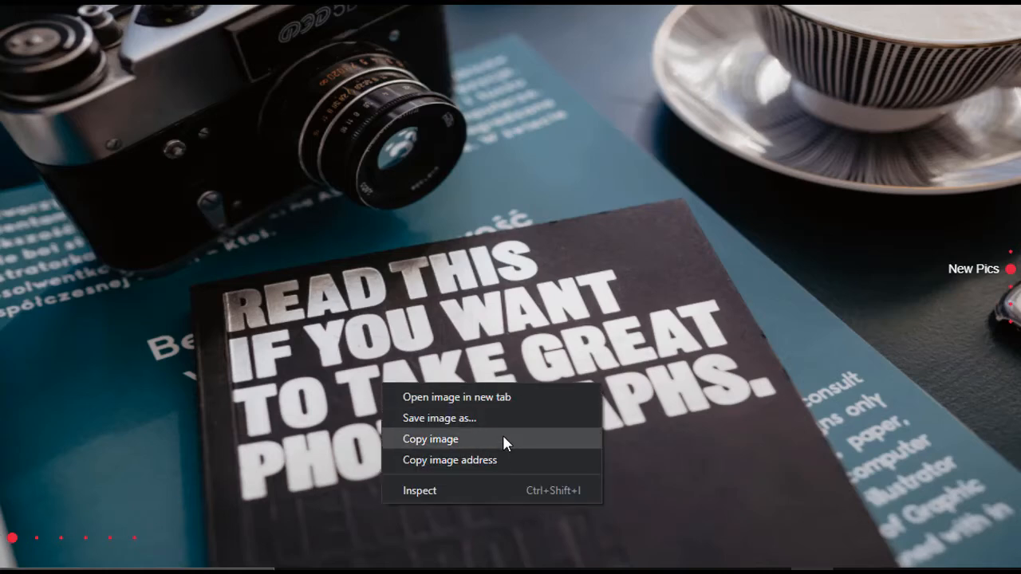
pyautogui.click(419, 490)
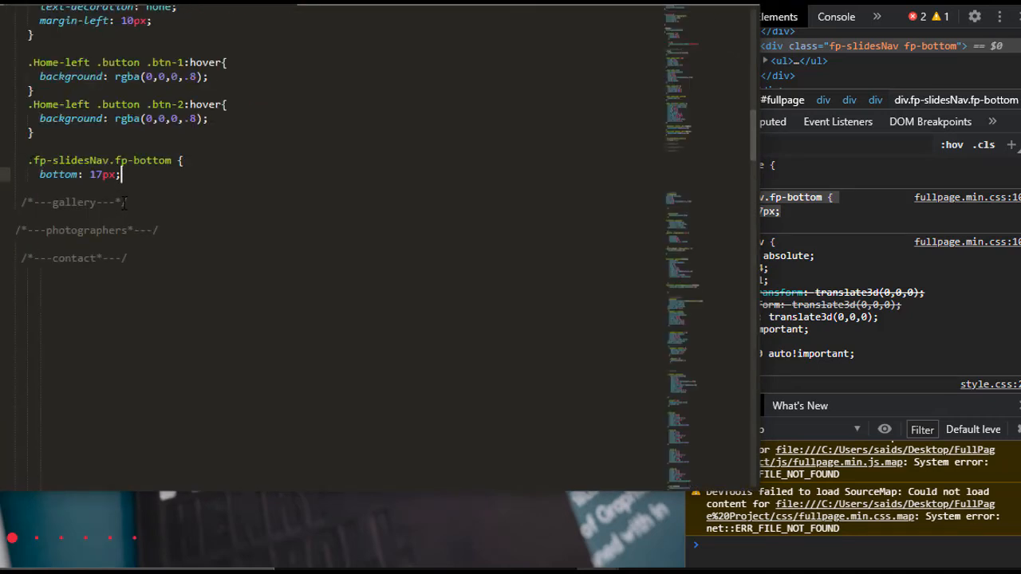
# Step: Replace bottom: 17px with margin-left: 50% !important in the .fp-slidesNav.fp-bottom rule
pyautogui.press('Backspace')
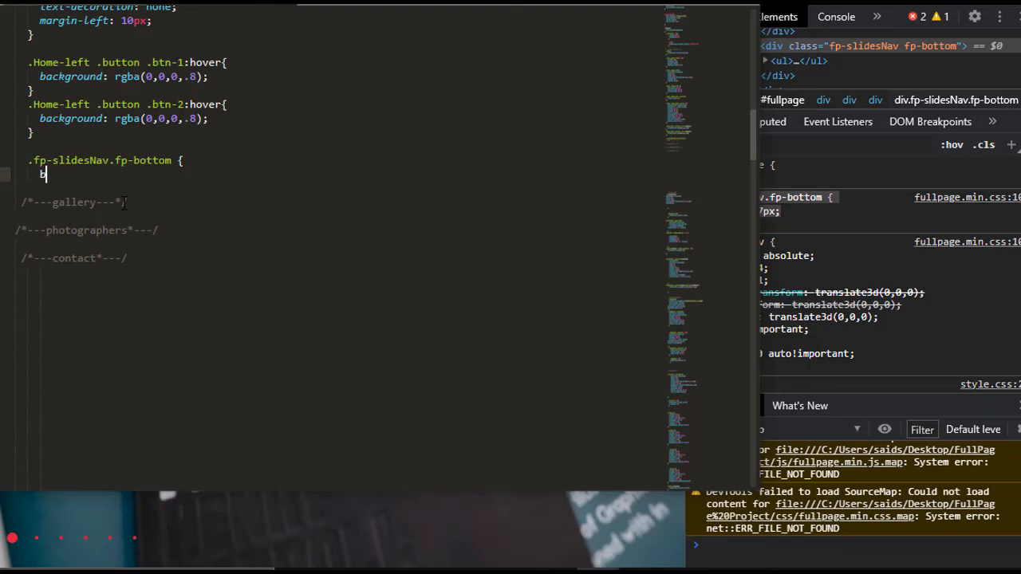
pyautogui.write('margin')
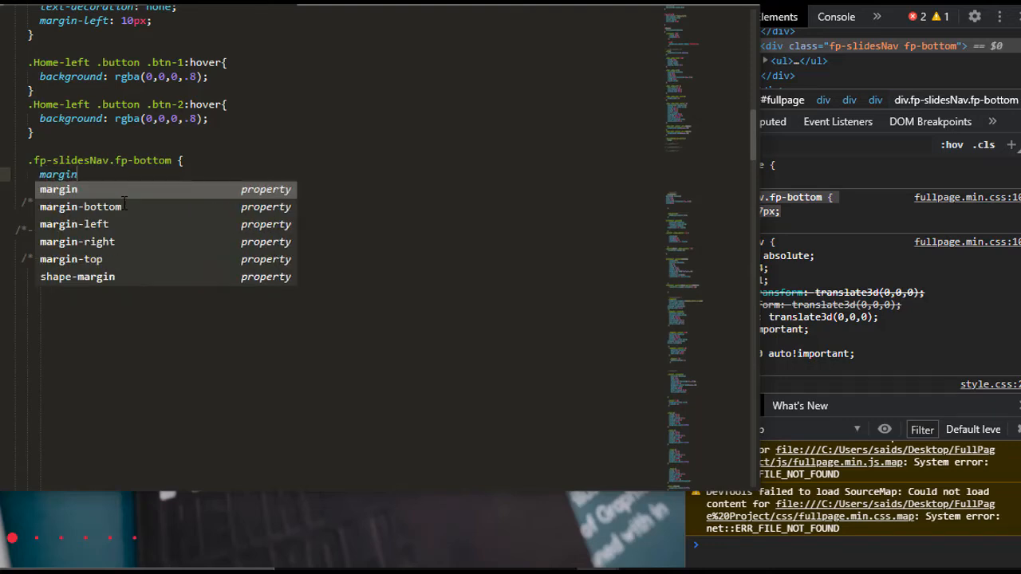
pyautogui.write('margin-left:')
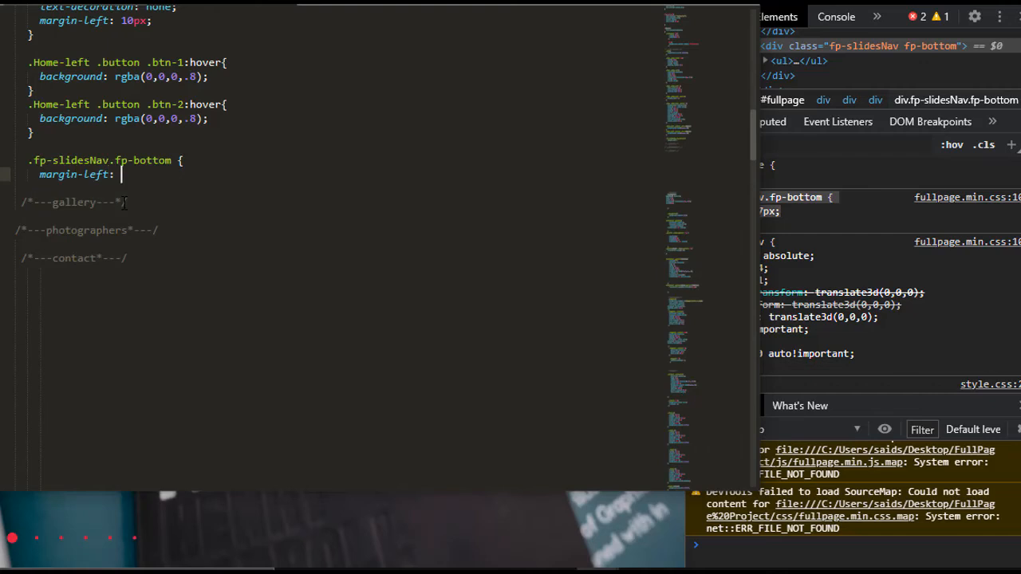
pyautogui.write('50%')
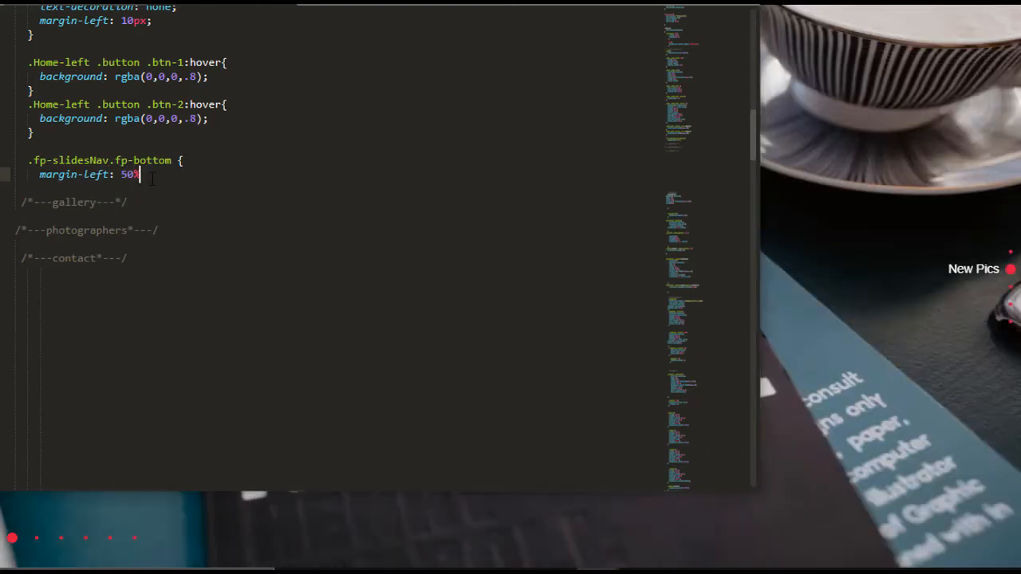
pyautogui.write('!impo')
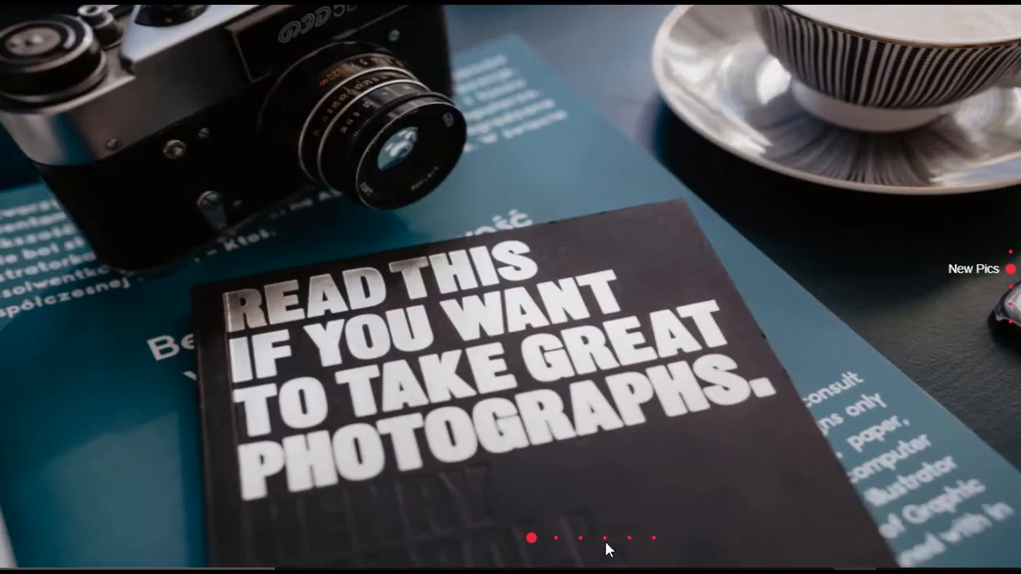
# Step: Step through the New Pics slides (city skyline, sunset seascape) with the centred dots
pyautogui.click(555, 539)
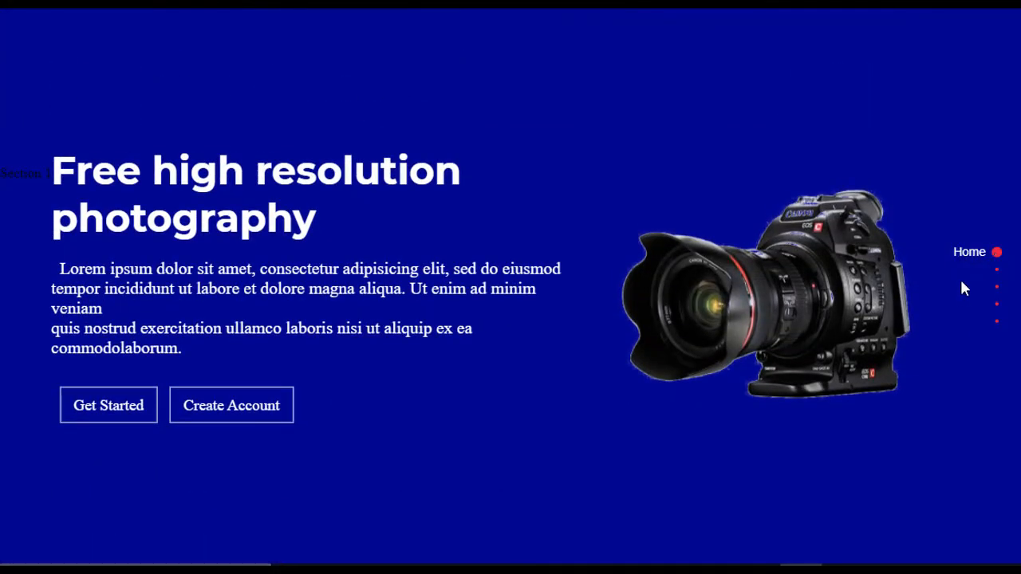
pyautogui.moveTo(109, 407)
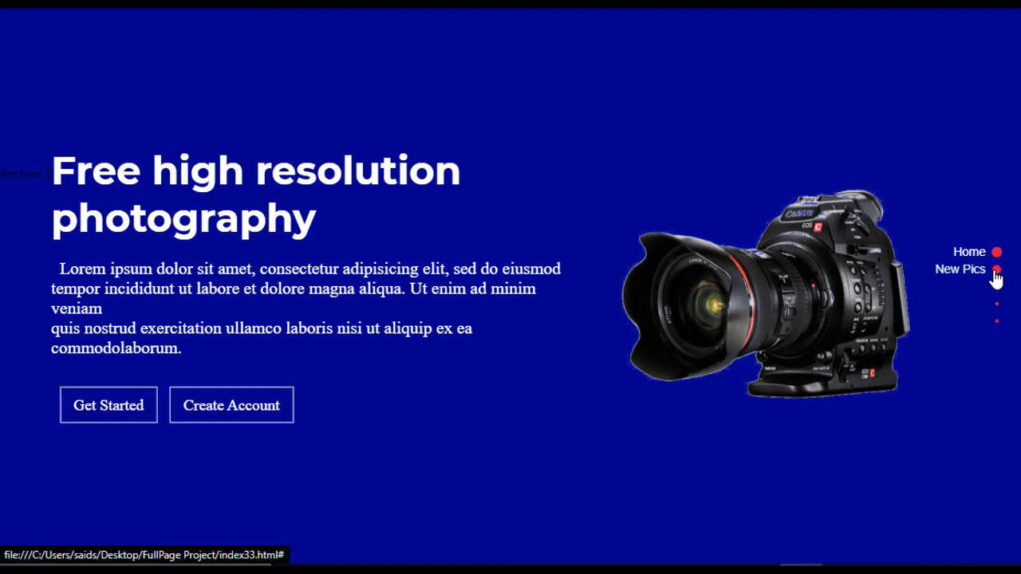
pyautogui.moveTo(997, 274)
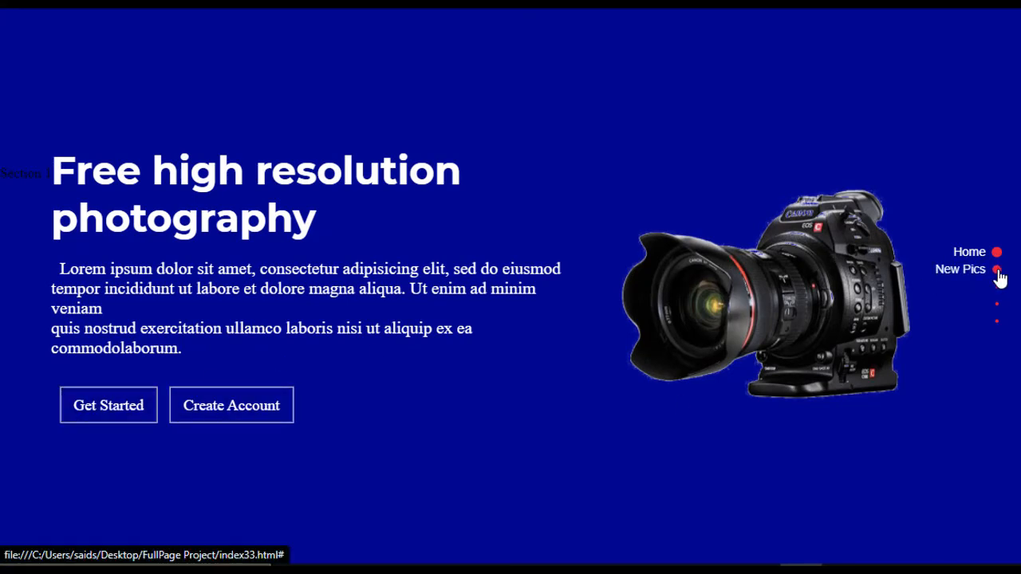
pyautogui.click(995, 267)
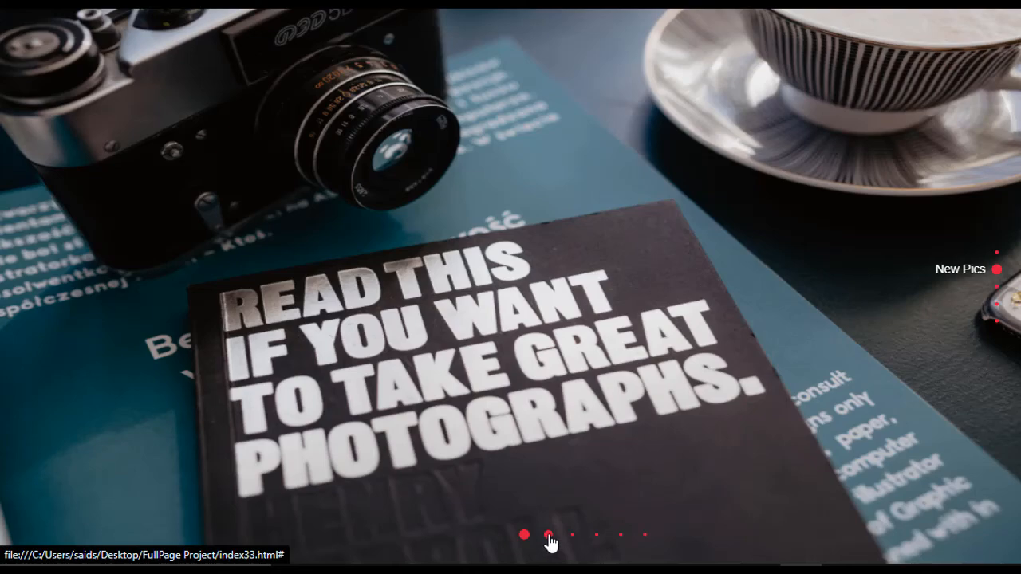
pyautogui.click(545, 536)
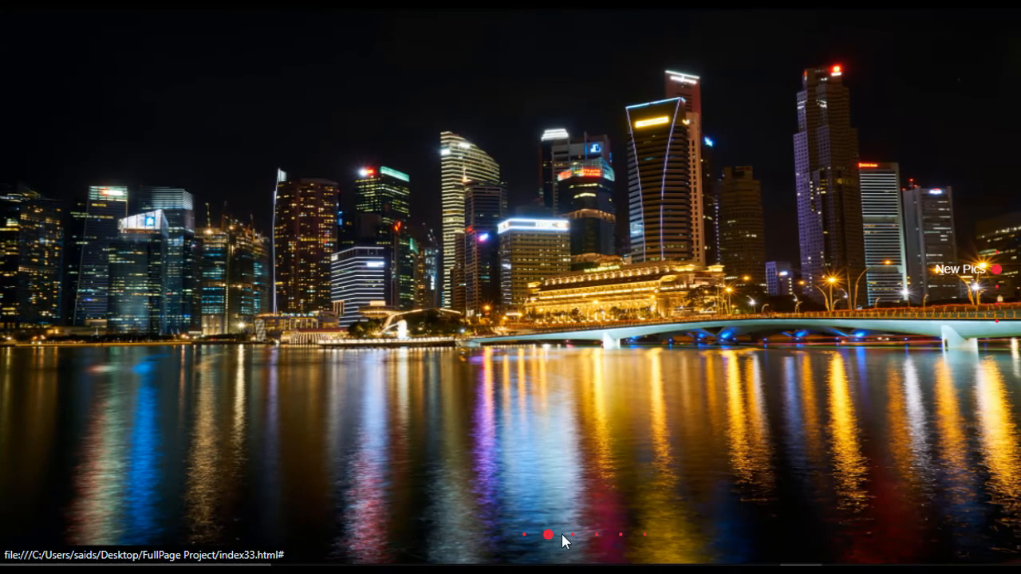
pyautogui.click(572, 536)
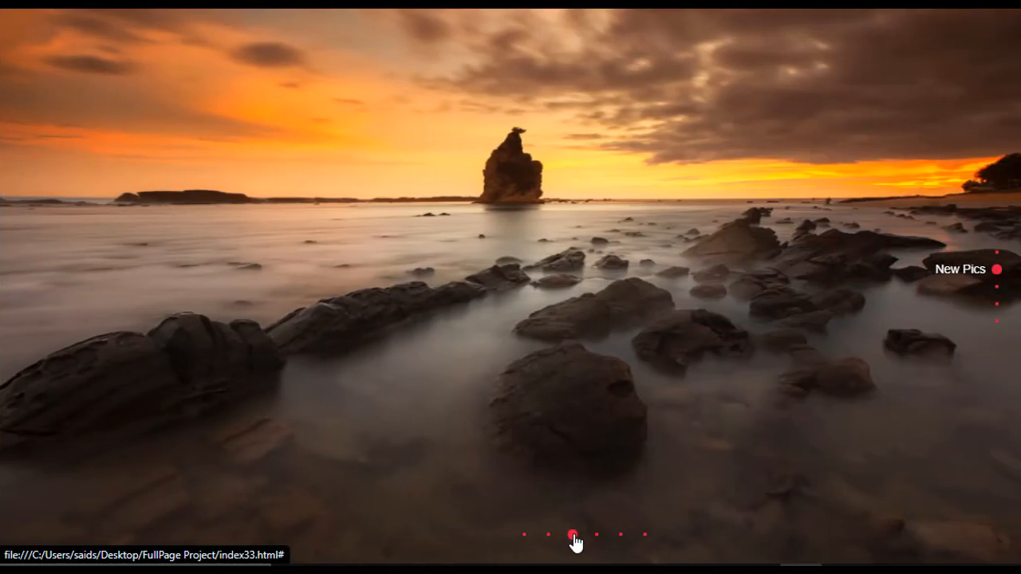
pyautogui.click(595, 534)
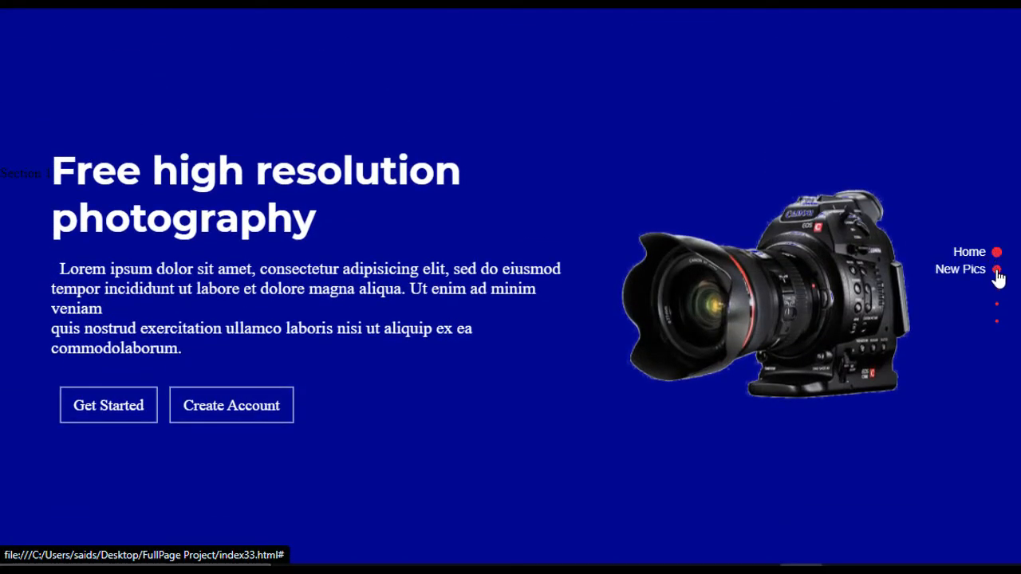
# Step: Jump between New Pics, Home and Photographers sections using the right-side dots
pyautogui.click(995, 270)
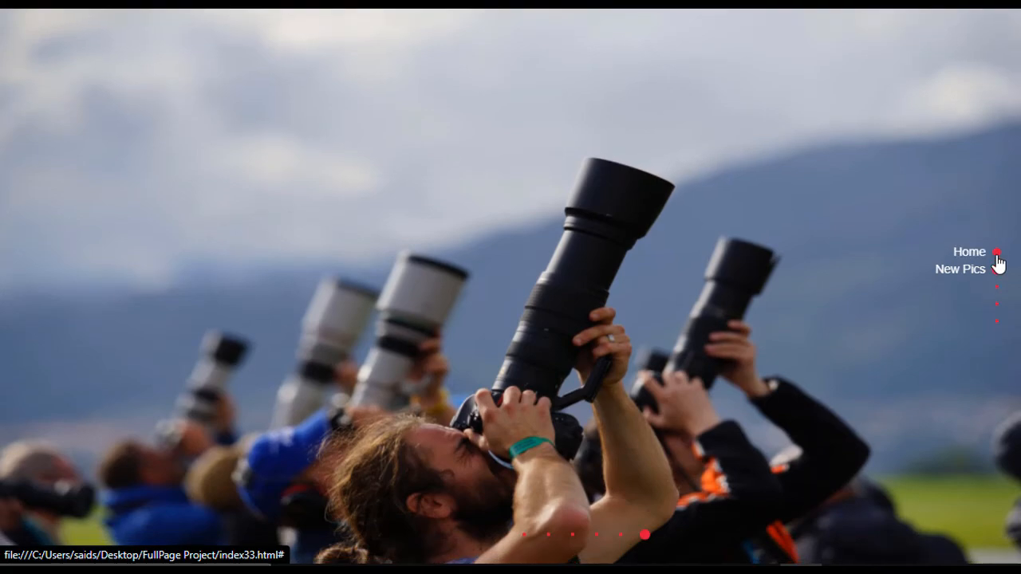
pyautogui.click(960, 267)
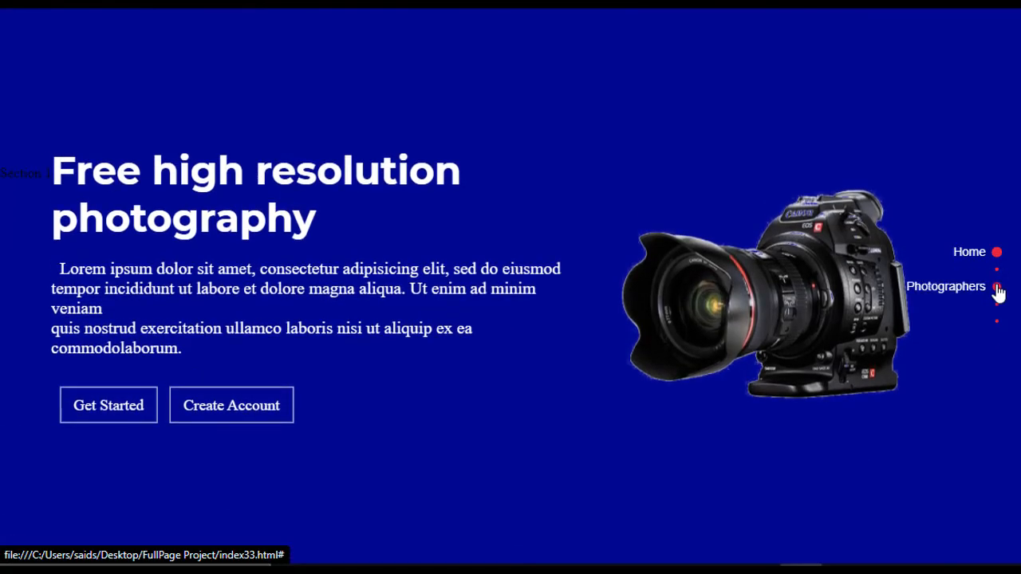
pyautogui.click(995, 287)
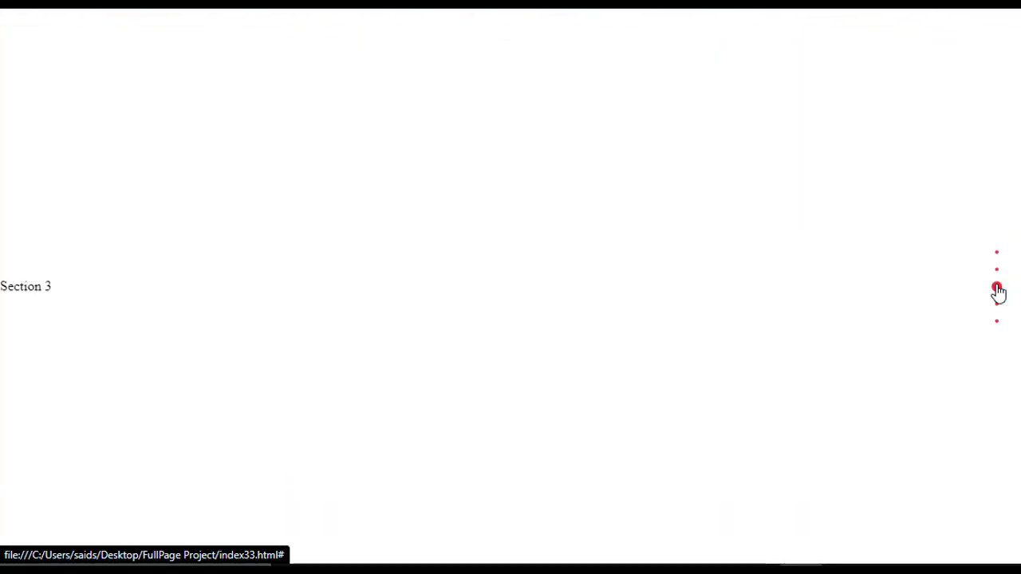
pyautogui.click(995, 287)
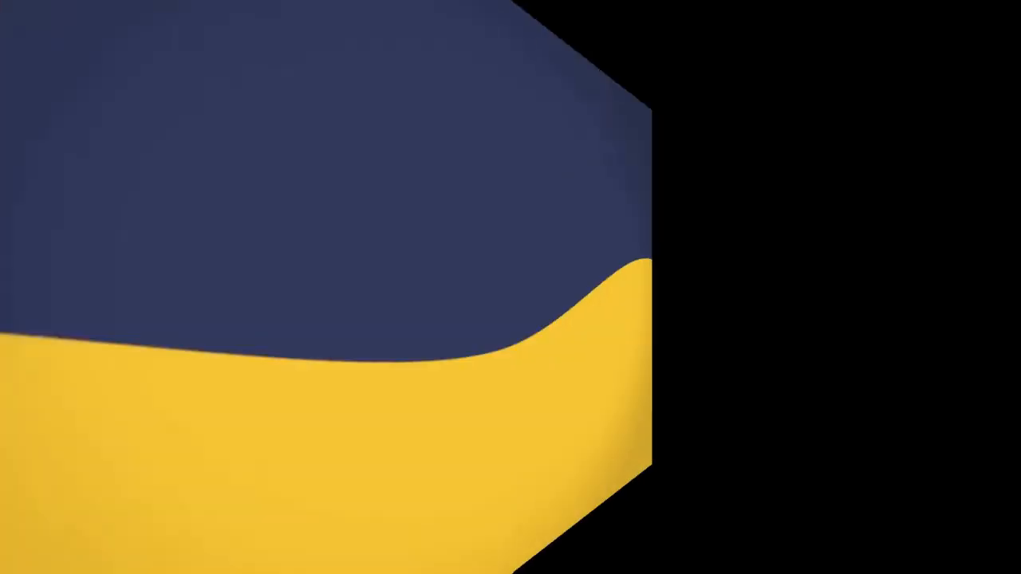